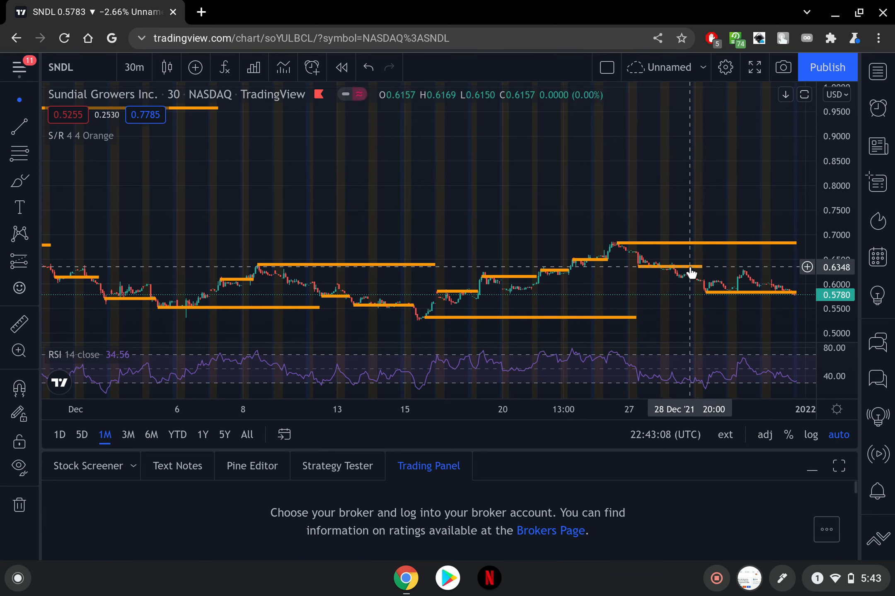
{"action": "mouse_move", "coordinate": [777, 250]}
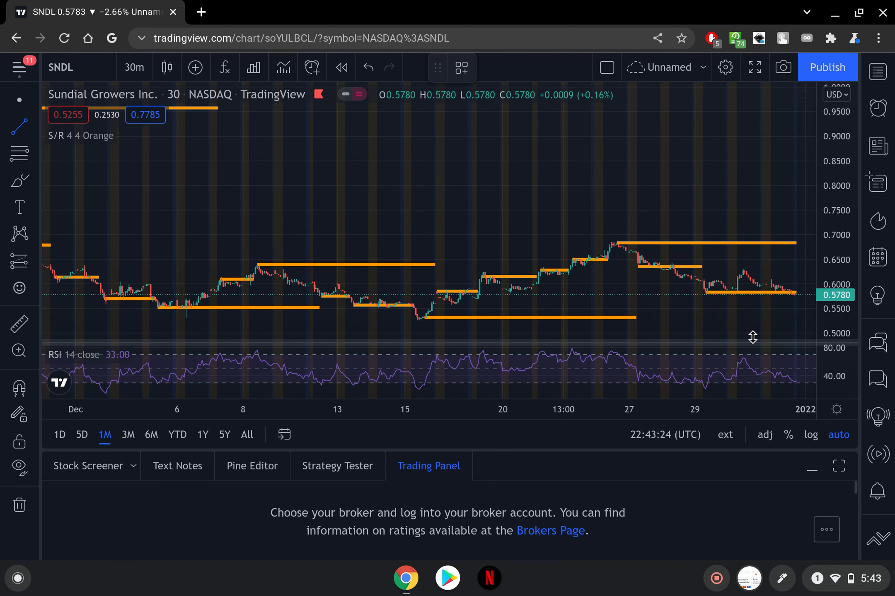
{"action": "mouse_move", "coordinate": [636, 318]}
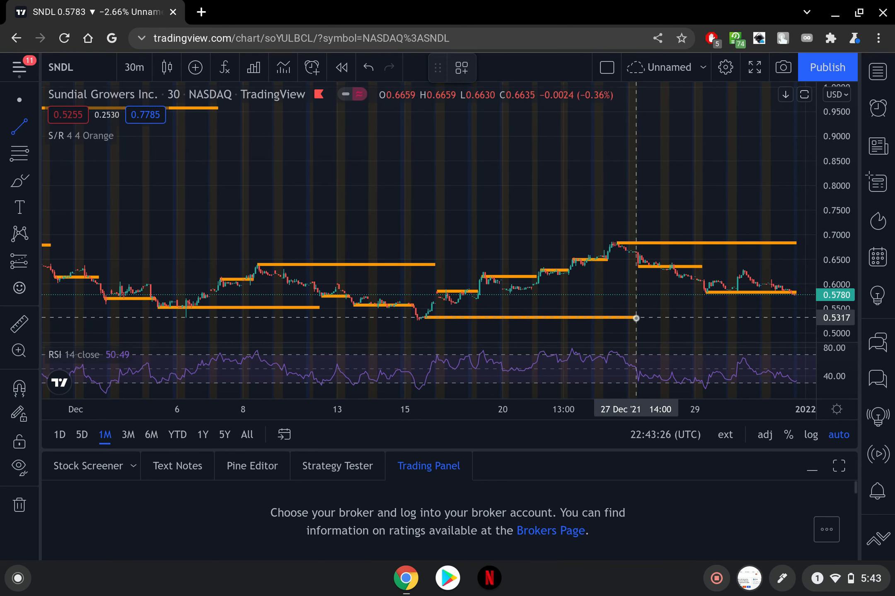
Step: Drag a trend line from the 0.53 low on 27 Dec up toward 0.67
{"action": "left_click_drag", "start_coordinate": [636, 319], "coordinate": [796, 250]}
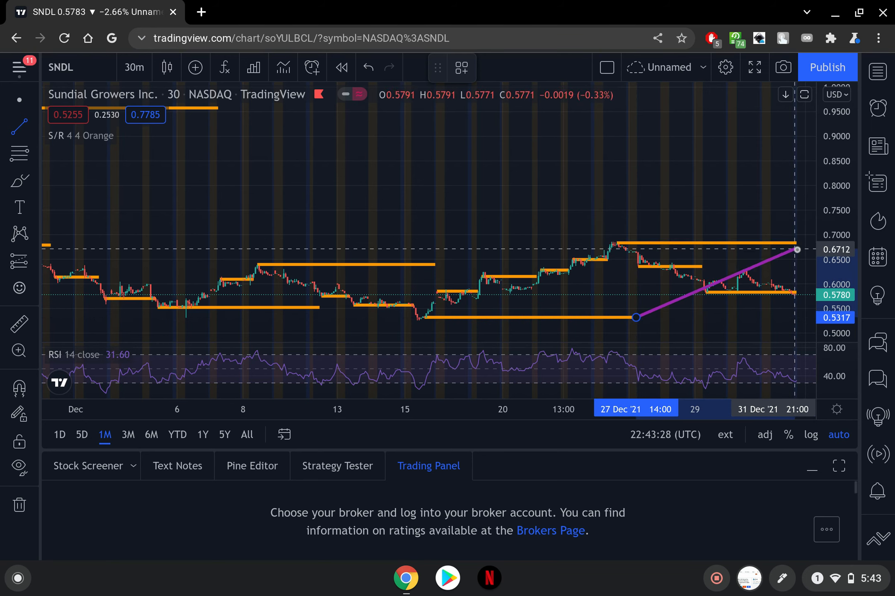